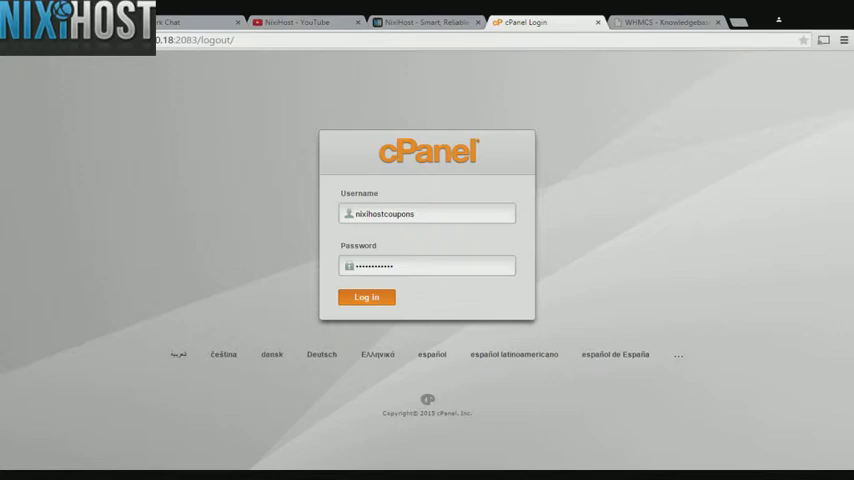
# Step: Log in and scroll the cPanel home page down to the Software section with Softaculous Apps Installer
pyautogui.click(366, 296)
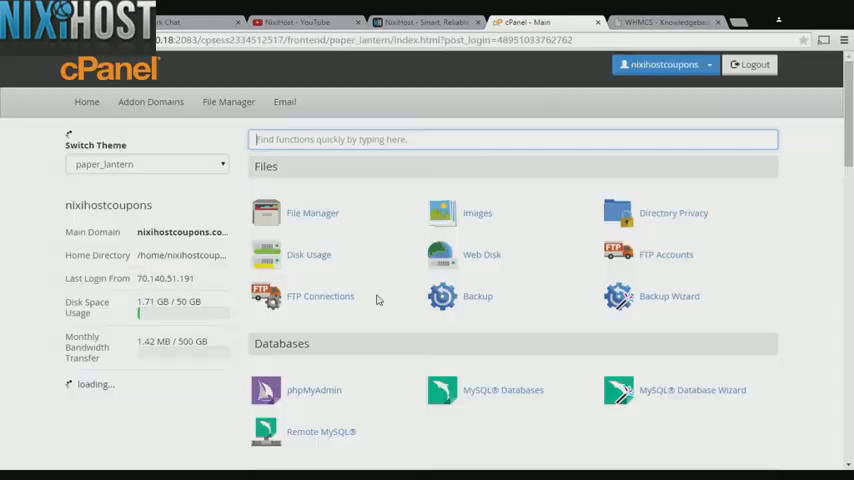
pyautogui.scroll(-3)
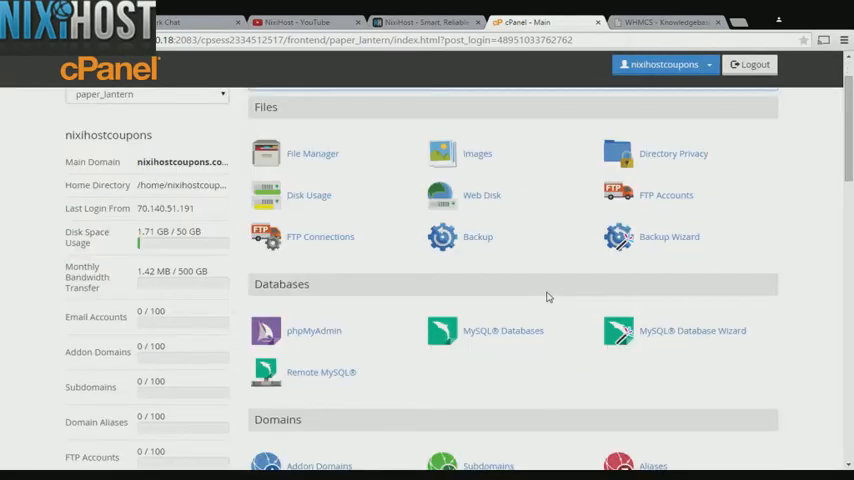
pyautogui.scroll(-3)
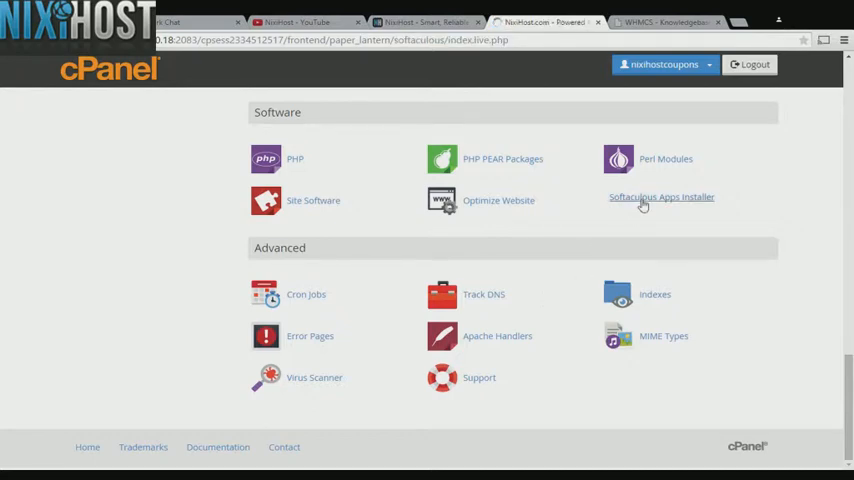
# Step: In Softaculous Apps Installer, expand Portals/CMS and open the CMS Made Simple script page
pyautogui.click(660, 196)
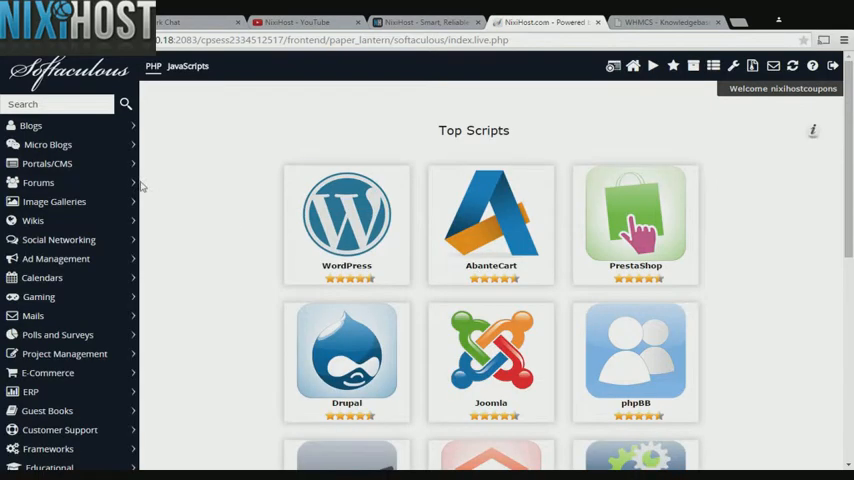
pyautogui.click(48, 164)
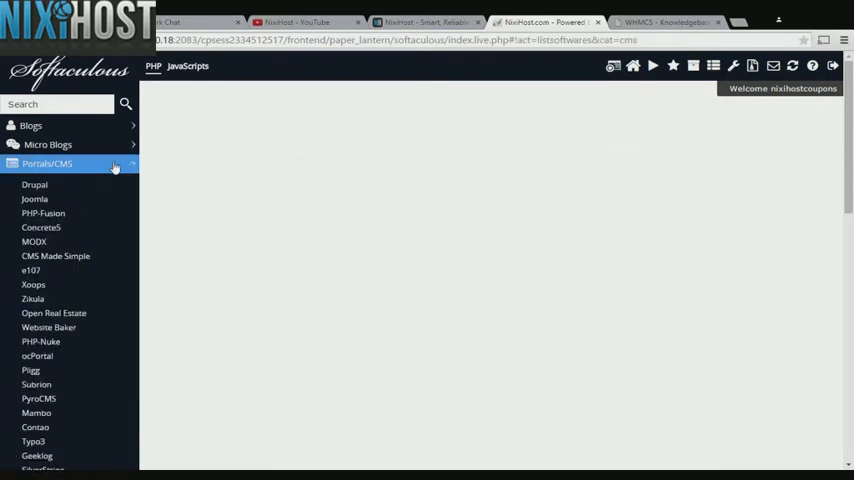
pyautogui.click(48, 164)
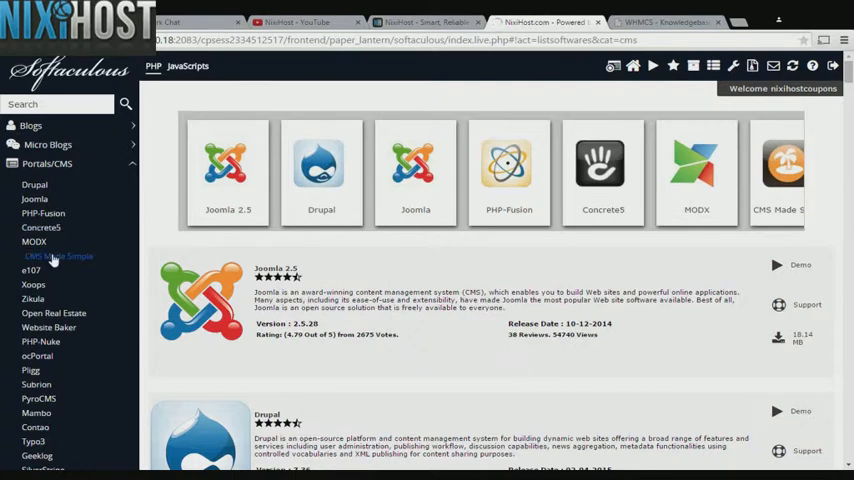
pyautogui.click(60, 256)
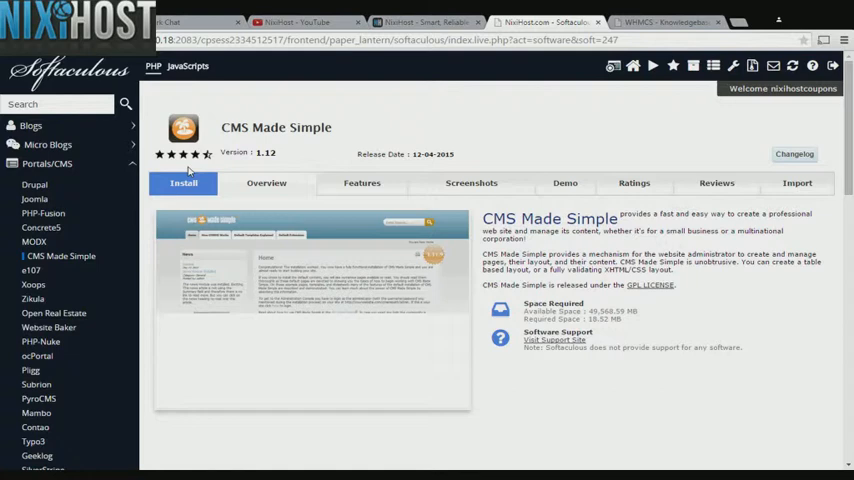
# Step: Start the install form, keep the http protocol and default domain, and select the 'cmssimple' directory
pyautogui.click(184, 184)
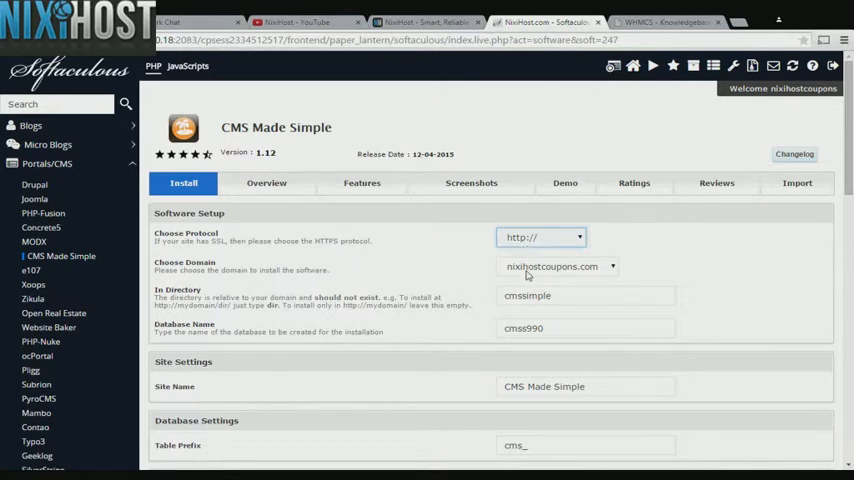
pyautogui.click(540, 236)
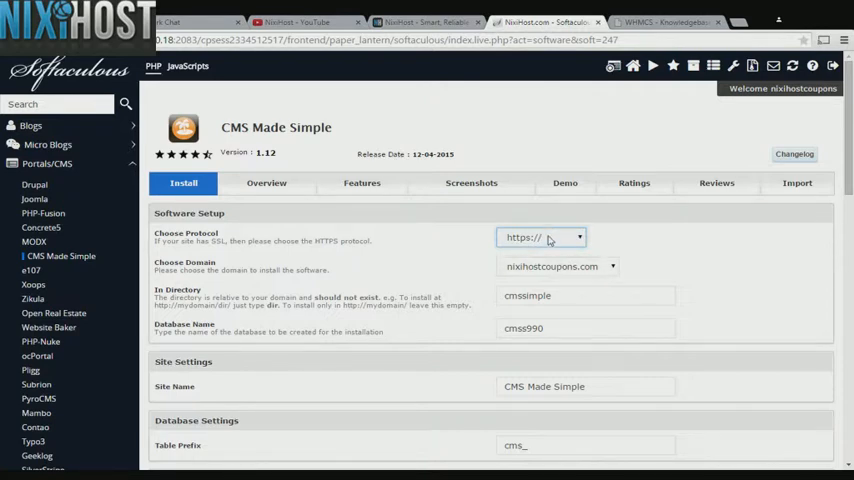
pyautogui.click(540, 236)
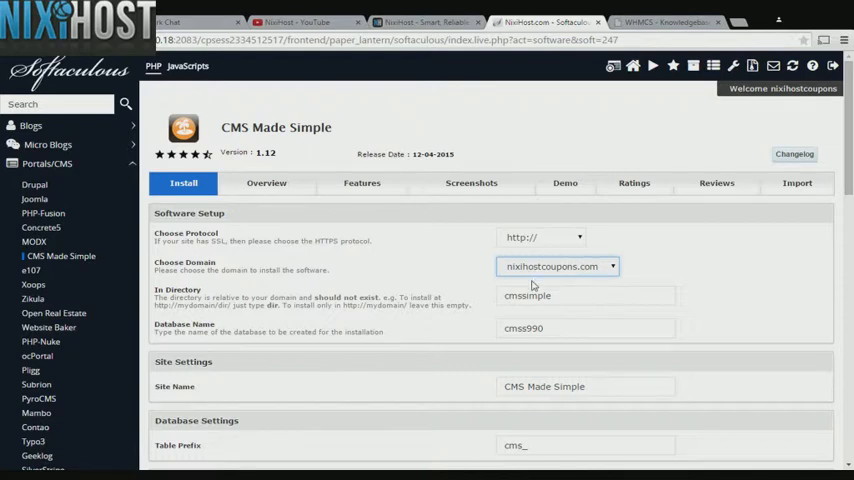
pyautogui.click(586, 296)
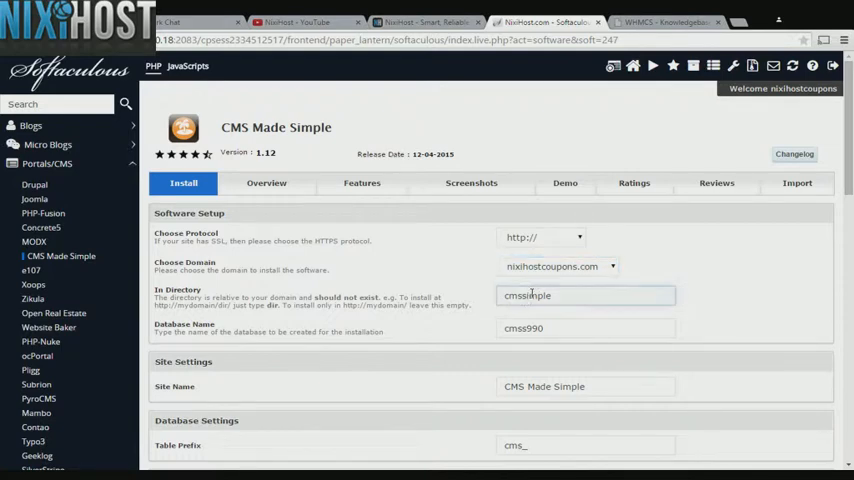
pyautogui.tripleClick(586, 296)
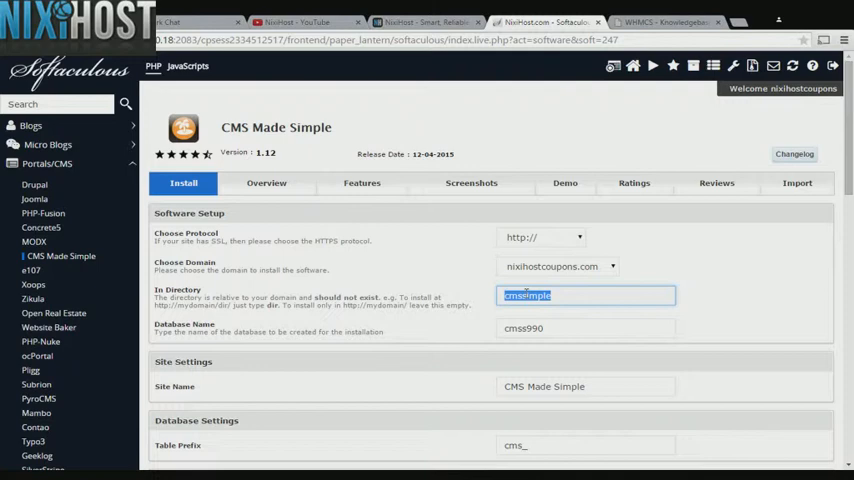
# Step: Review the site name 'CMS Made Simple' and the admin username 'admin' in the settings
pyautogui.scroll(-3)
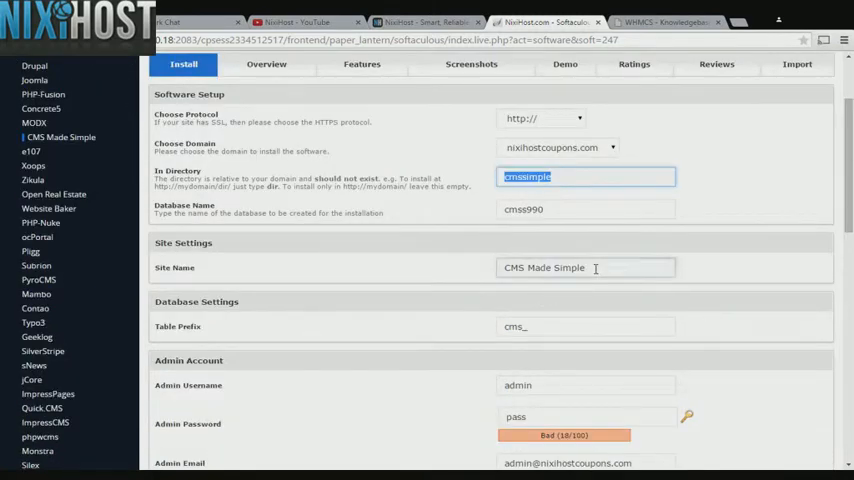
pyautogui.tripleClick(584, 268)
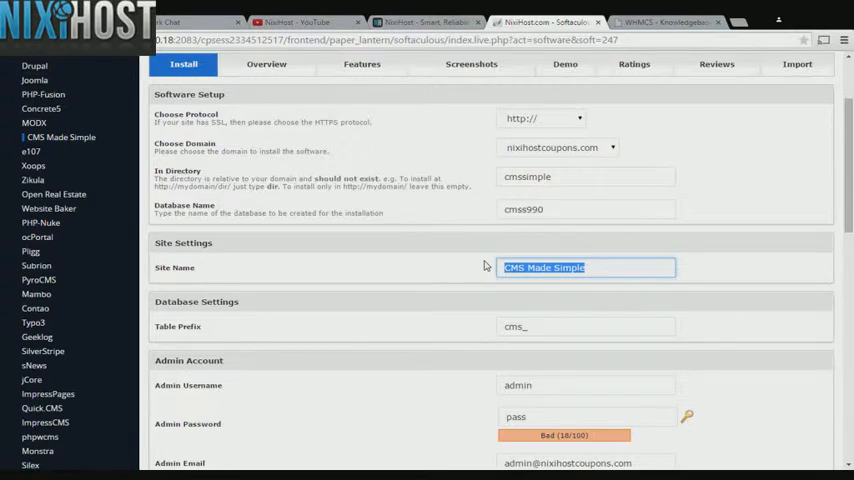
pyautogui.scroll(-3)
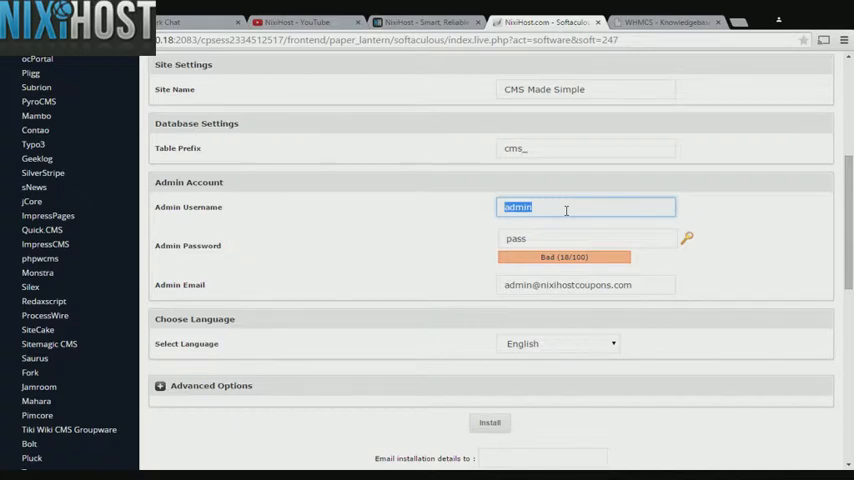
pyautogui.click(584, 238)
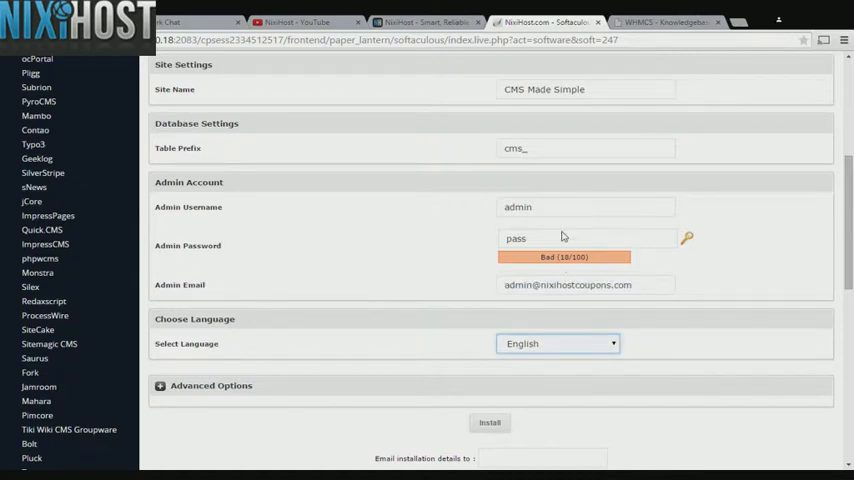
pyautogui.moveTo(568, 186)
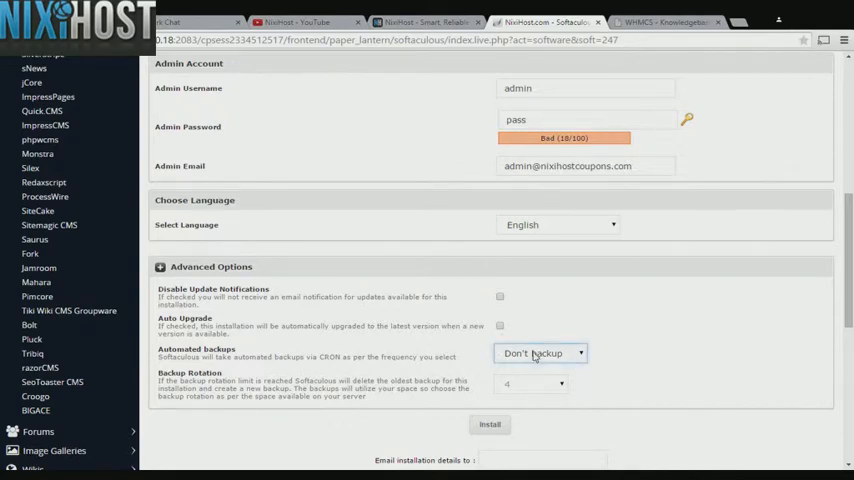
# Step: Set Automated backups to Once a day and submit the installation with Install
pyautogui.click(540, 352)
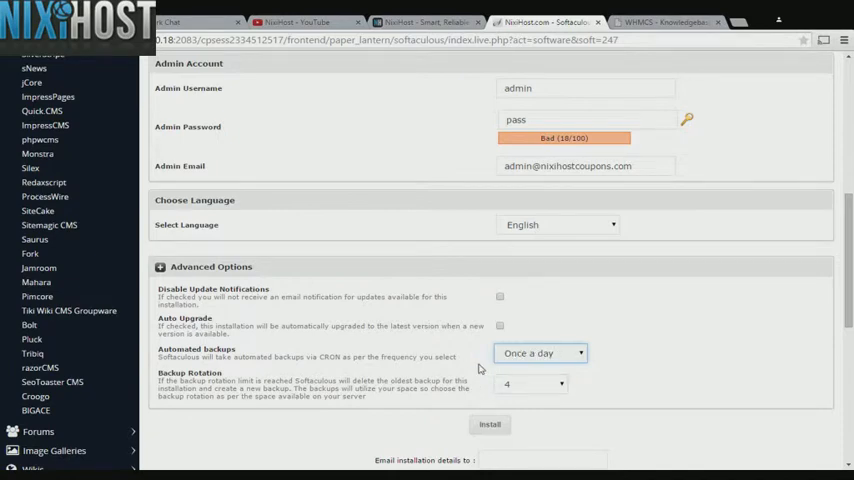
pyautogui.scroll(-3)
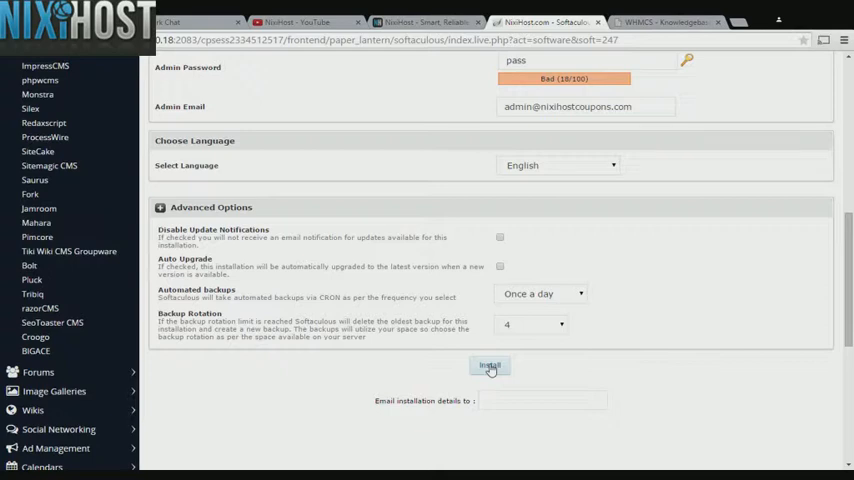
pyautogui.click(488, 366)
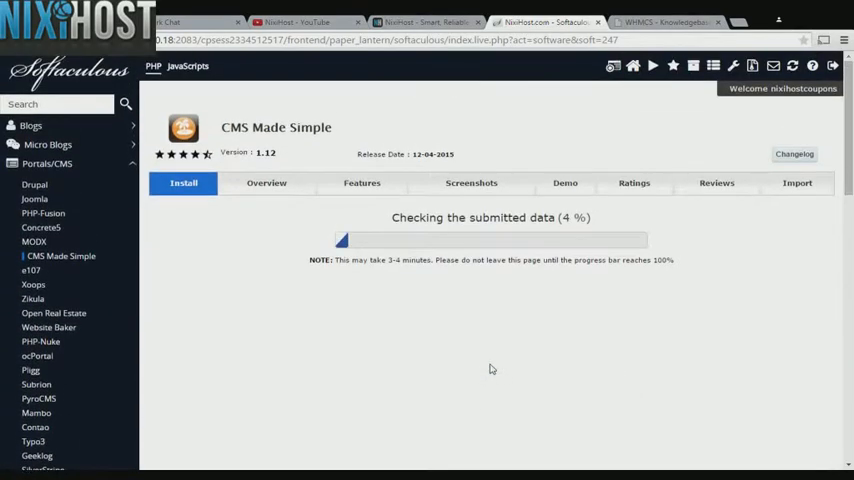